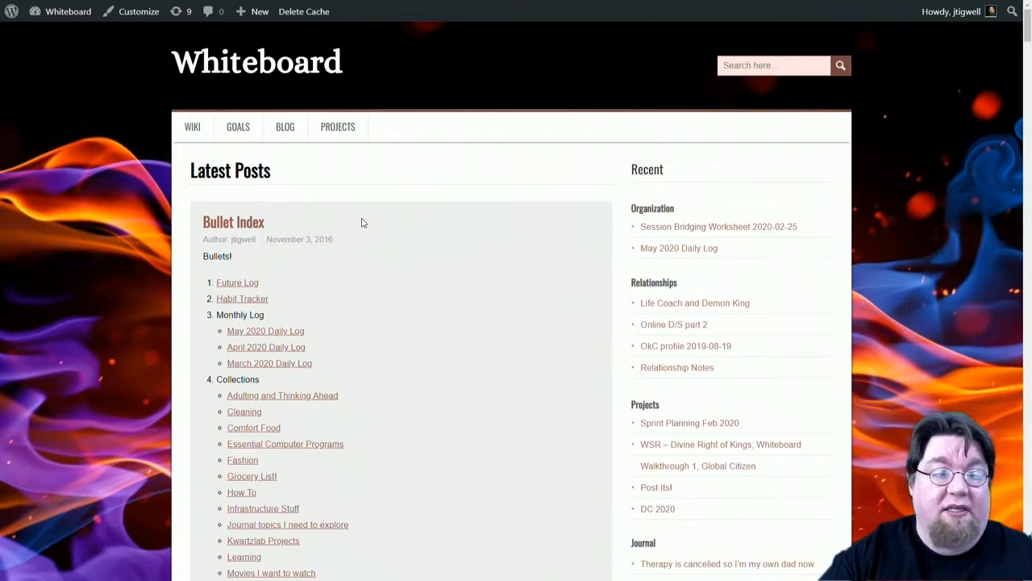
- Scroll past the Bullet Index post to the Notepad post's XCOM 2 notes and recipe list
{"action": "scroll", "scroll_direction": "down", "scroll_amount": 3}
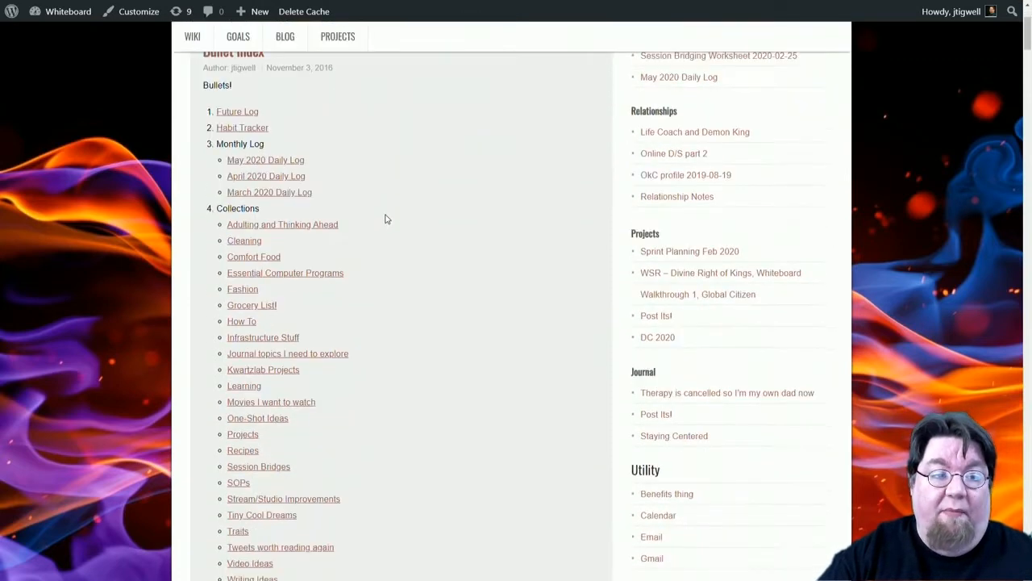
{"action": "scroll", "scroll_direction": "down", "scroll_amount": 3}
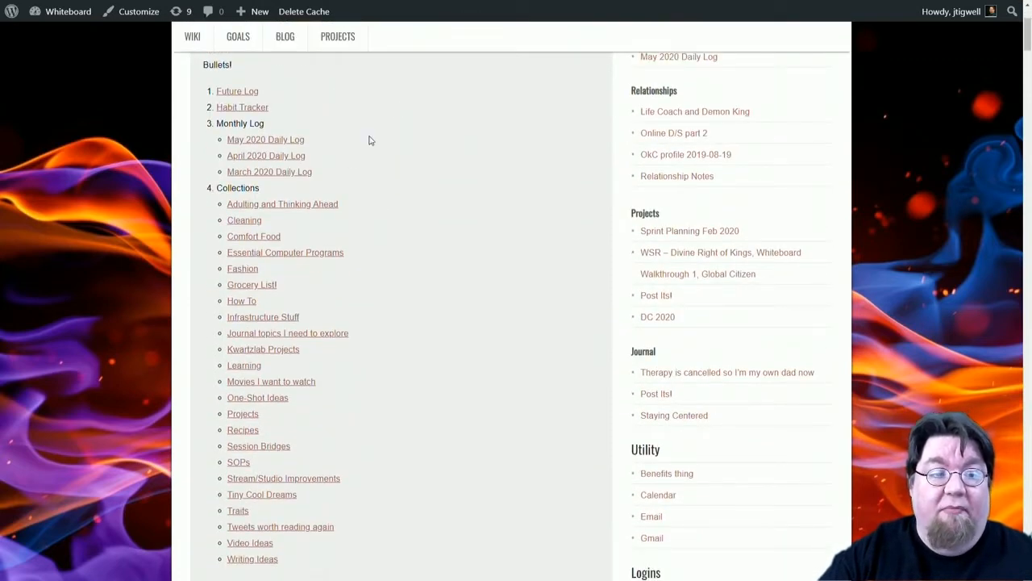
{"action": "mouse_move", "coordinate": [258, 107]}
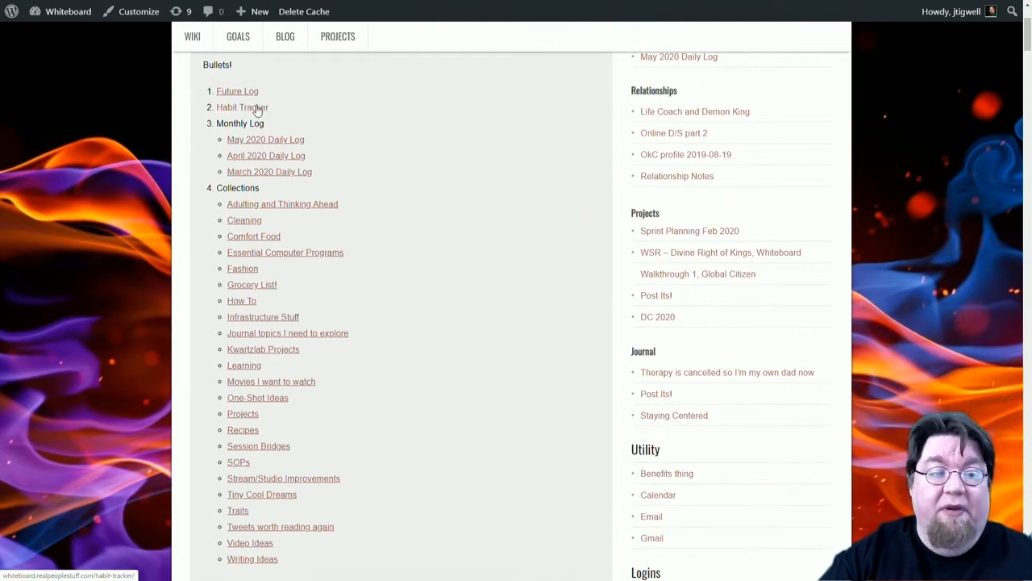
{"action": "mouse_move", "coordinate": [405, 201]}
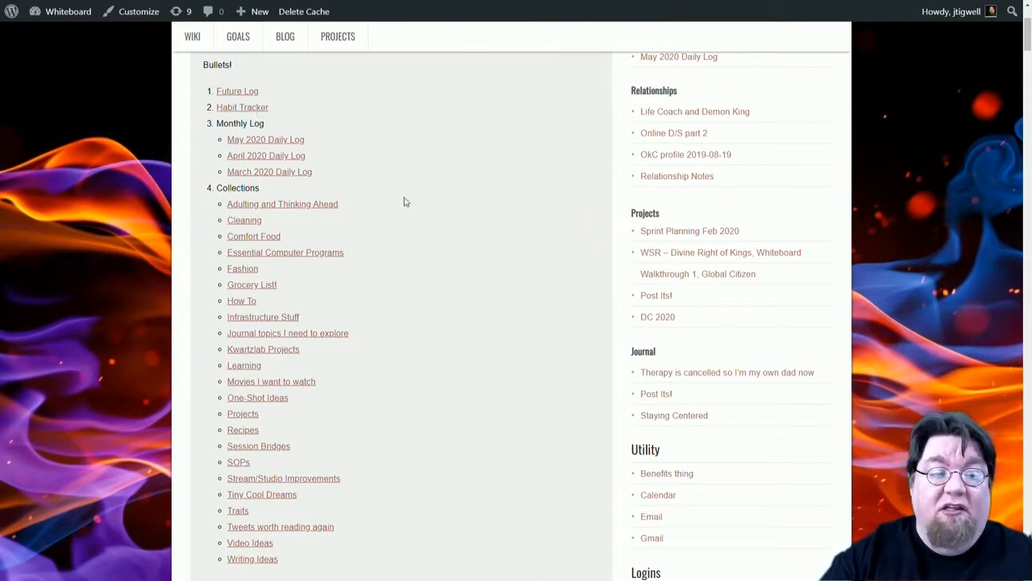
{"action": "scroll", "scroll_direction": "down", "scroll_amount": 3}
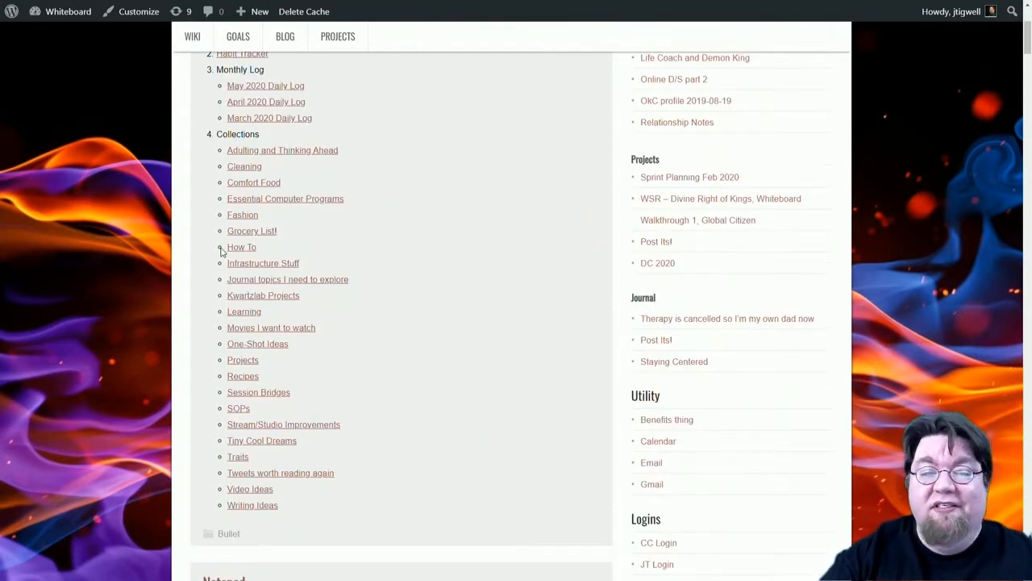
{"action": "mouse_move", "coordinate": [202, 249]}
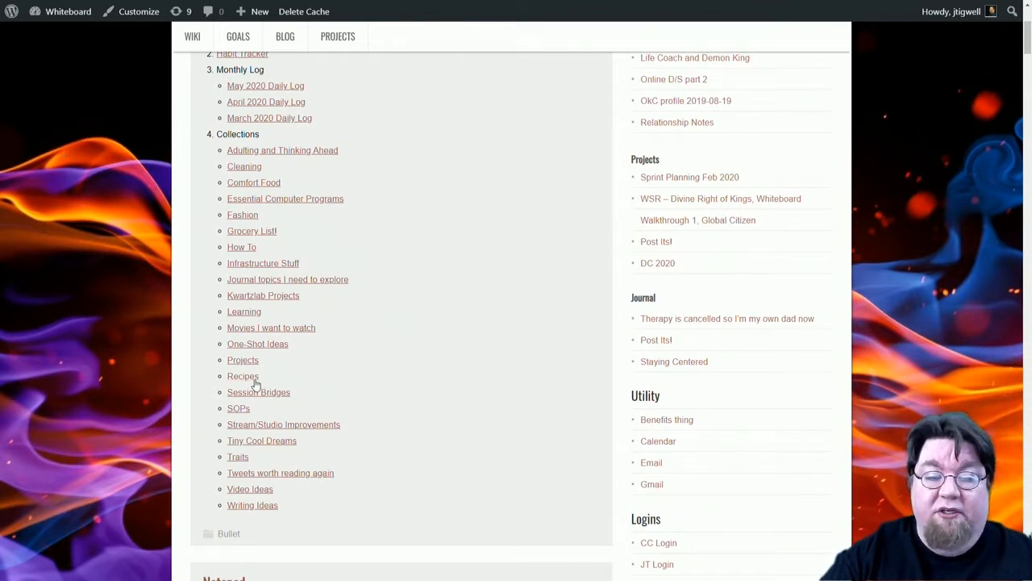
{"action": "left_click", "coordinate": [243, 376]}
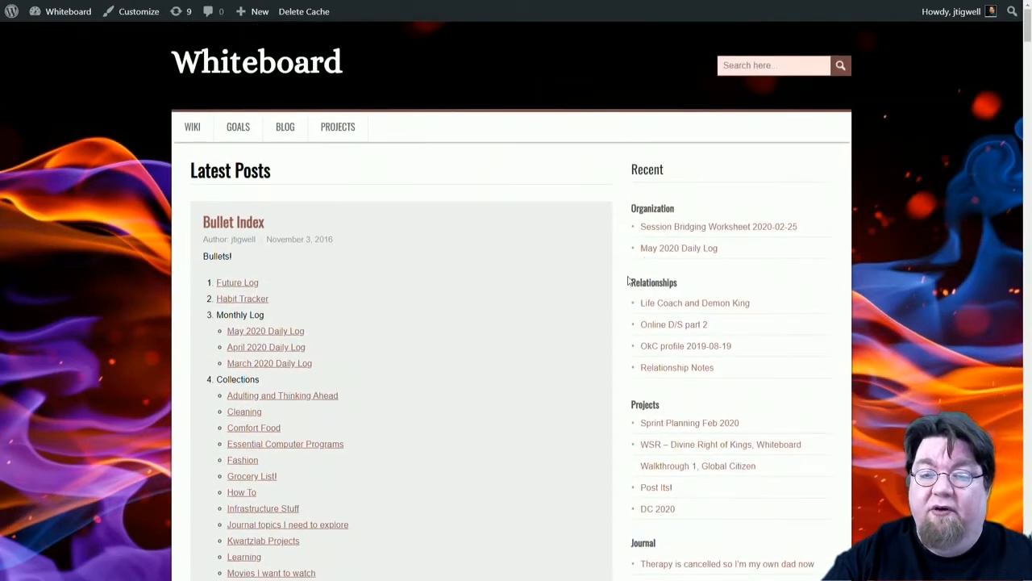
{"action": "mouse_move", "coordinate": [639, 336]}
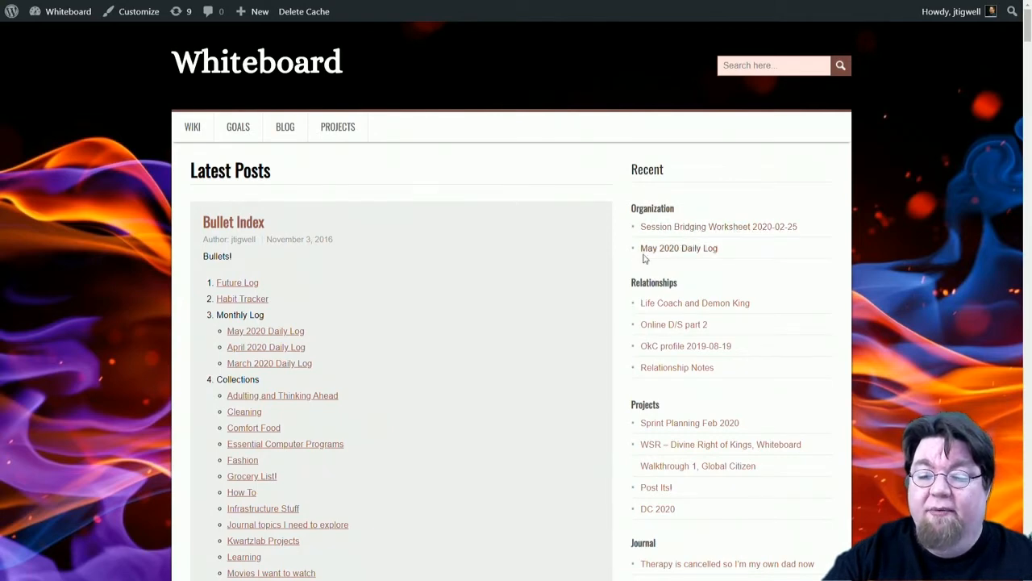
{"action": "scroll", "scroll_direction": "down", "scroll_amount": 3}
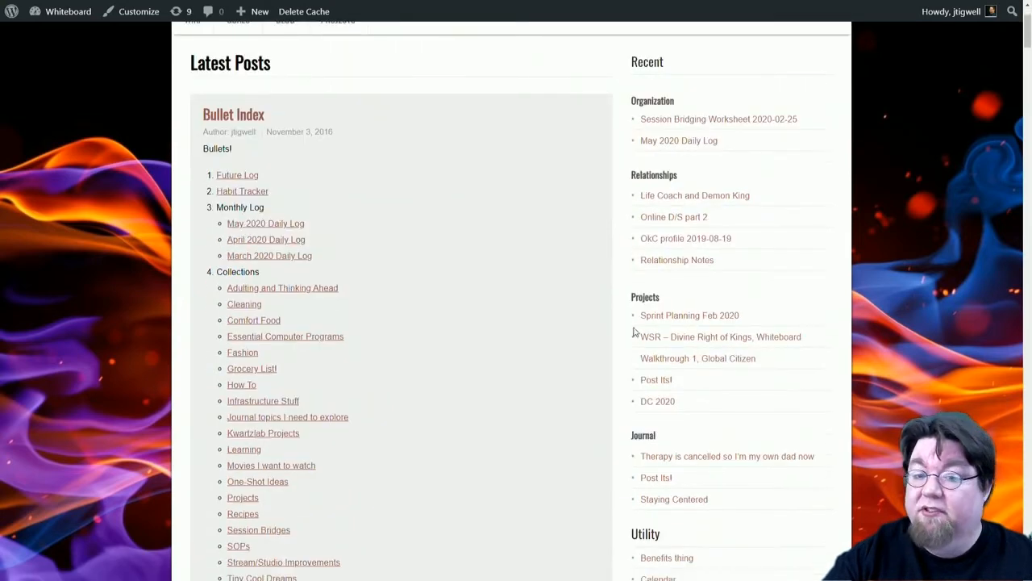
{"action": "scroll", "scroll_direction": "down", "scroll_amount": 3}
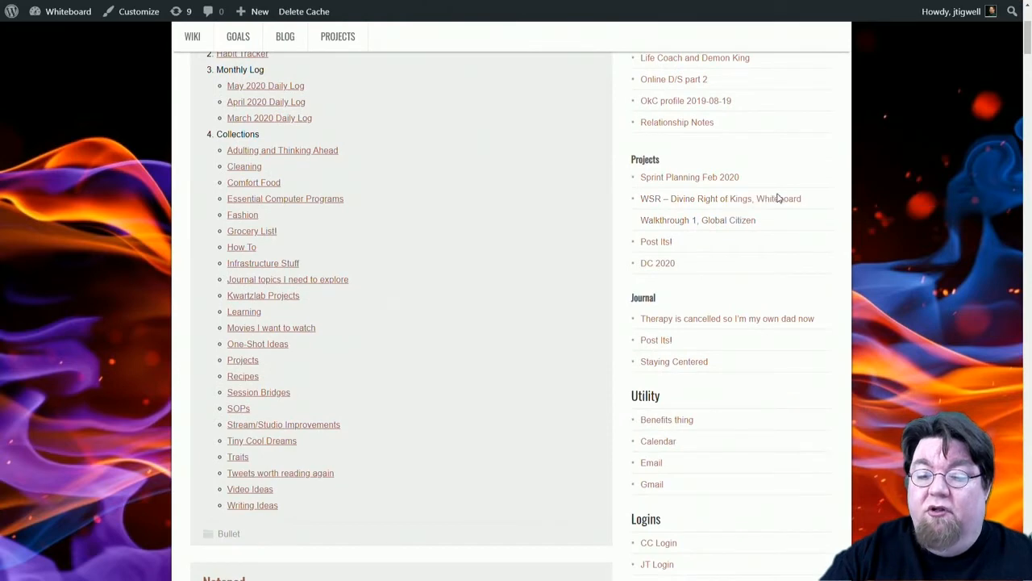
{"action": "mouse_move", "coordinate": [612, 331]}
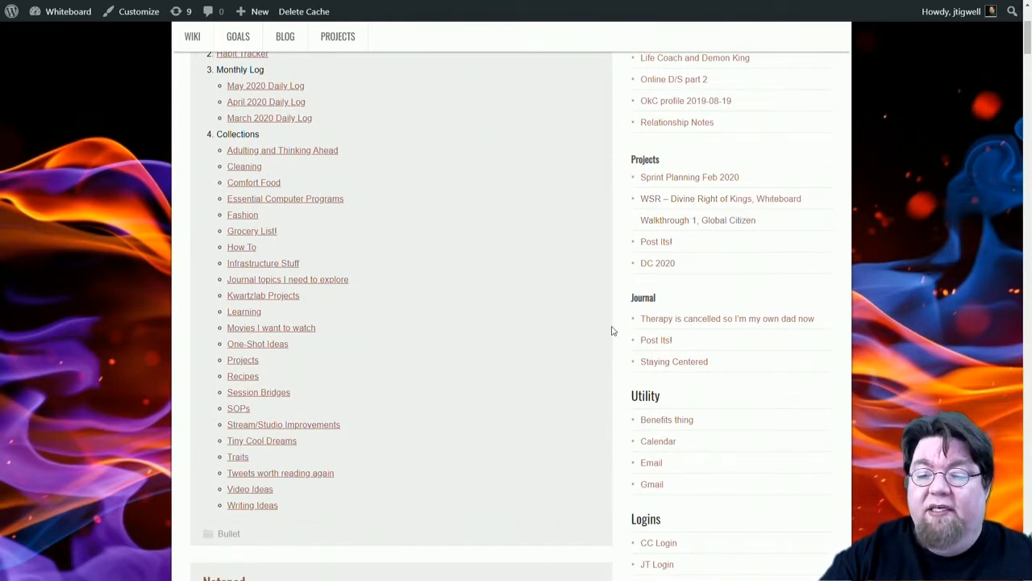
{"action": "scroll", "scroll_direction": "down", "scroll_amount": 3}
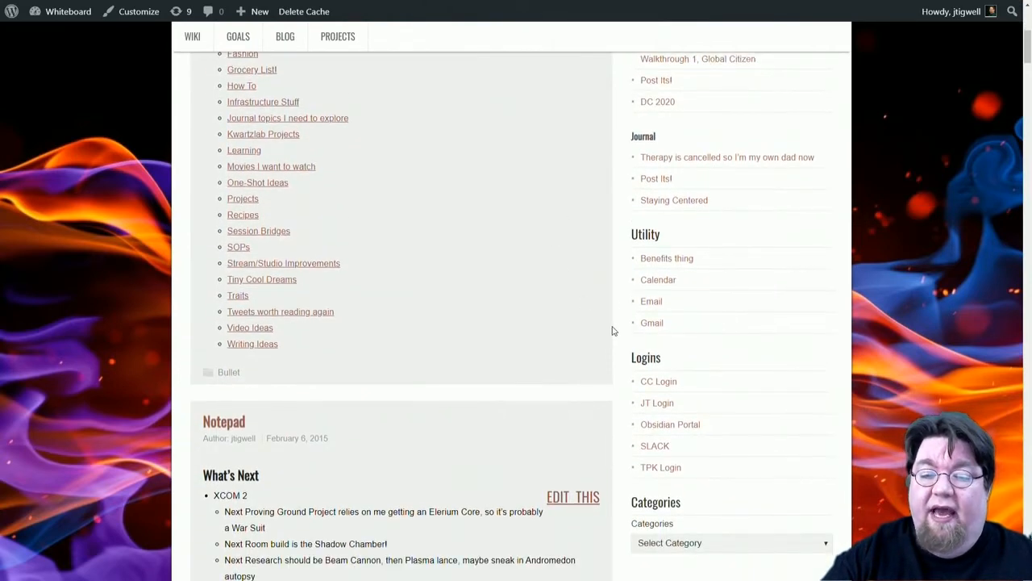
{"action": "scroll", "scroll_direction": "down", "scroll_amount": 3}
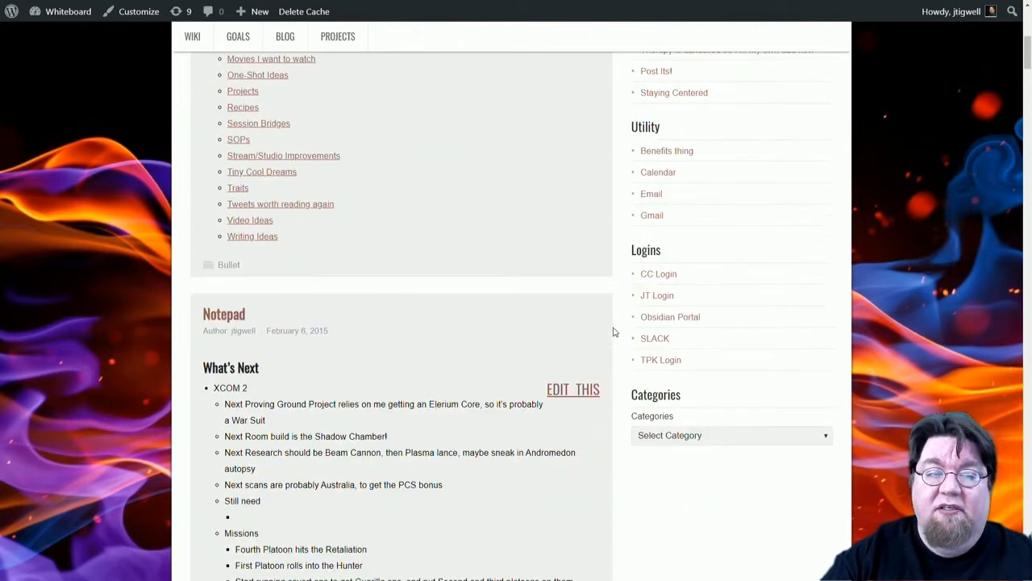
{"action": "scroll", "scroll_direction": "down", "scroll_amount": 3}
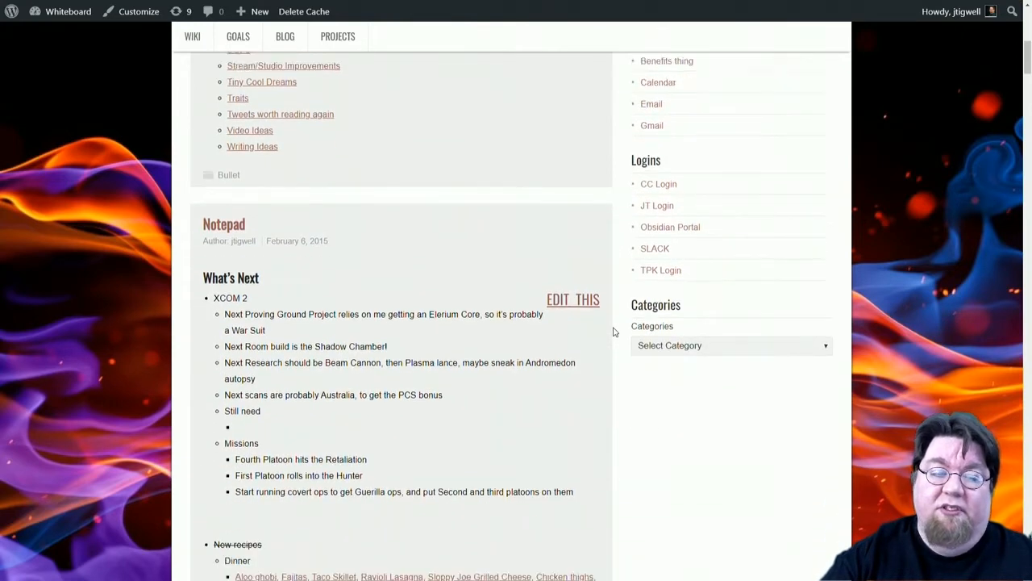
- Highlight the Notepad post's XCOM 2 What's Next list, then clear the selection
{"action": "scroll", "scroll_direction": "down", "scroll_amount": 3}
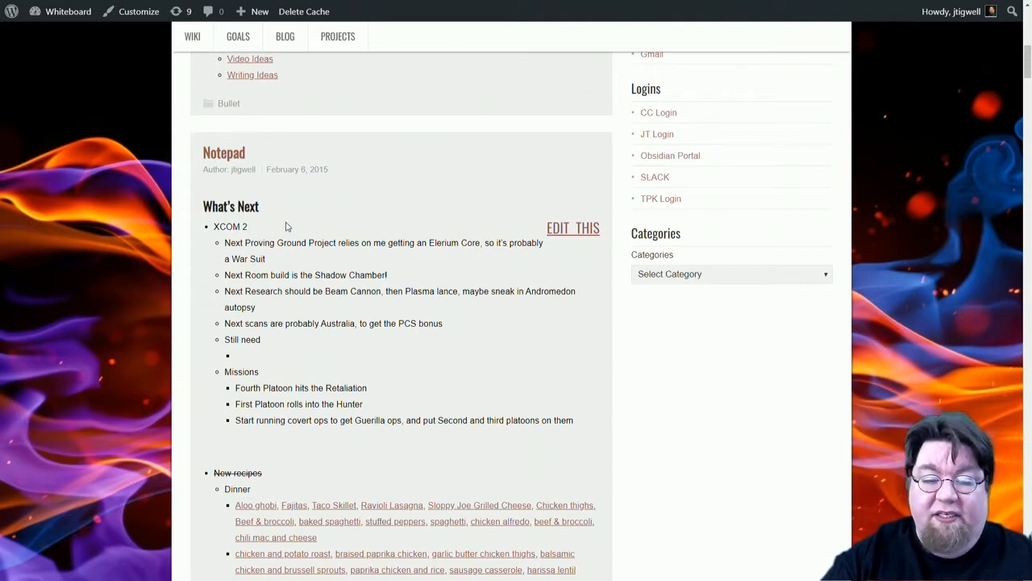
{"action": "left_click_drag", "start_coordinate": [213, 226], "coordinate": [496, 440]}
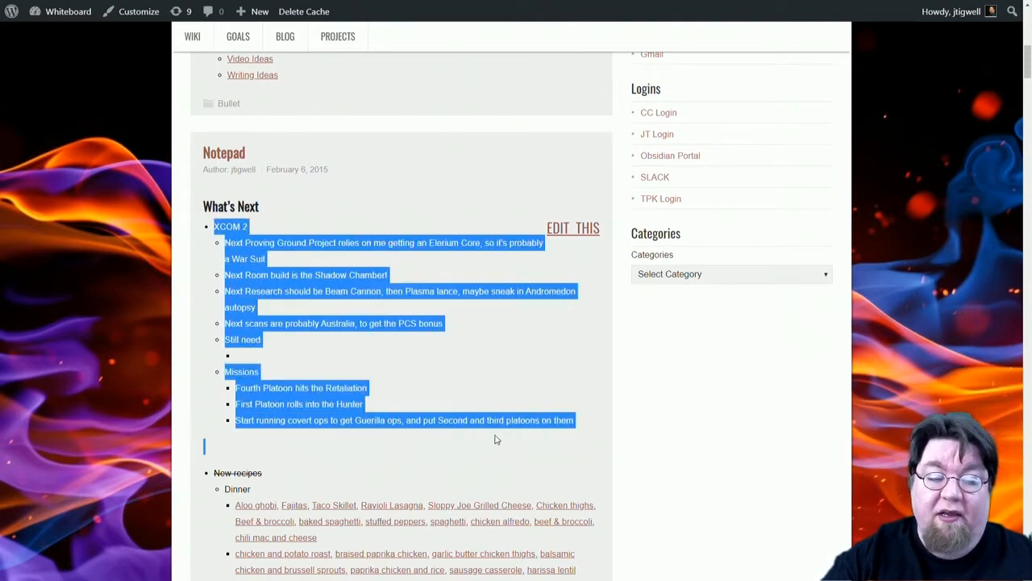
{"action": "left_click", "coordinate": [449, 439]}
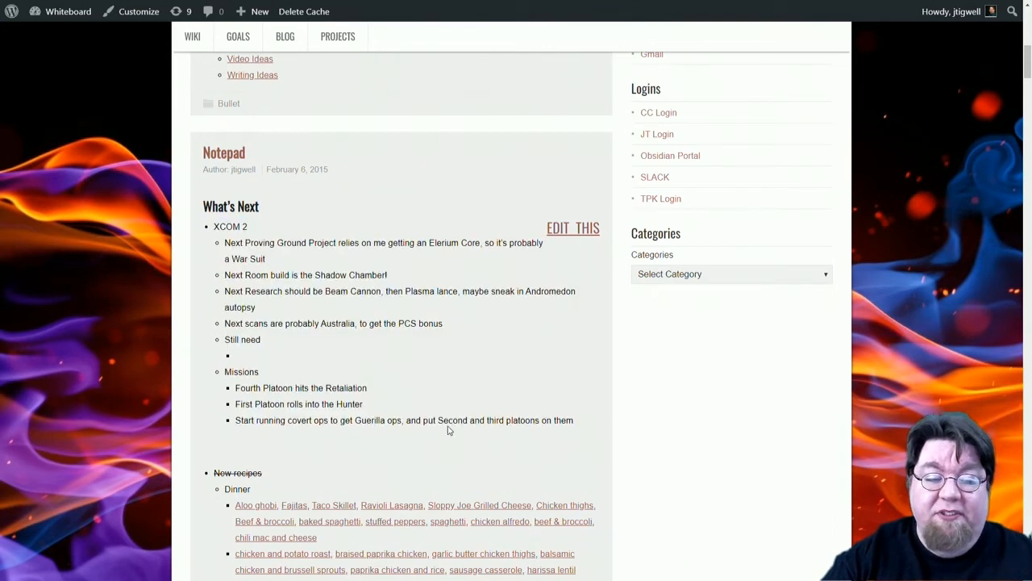
- Scroll down to the recipes and Look At This links and highlight the microphone recommendation
{"action": "scroll", "scroll_direction": "down", "scroll_amount": 3}
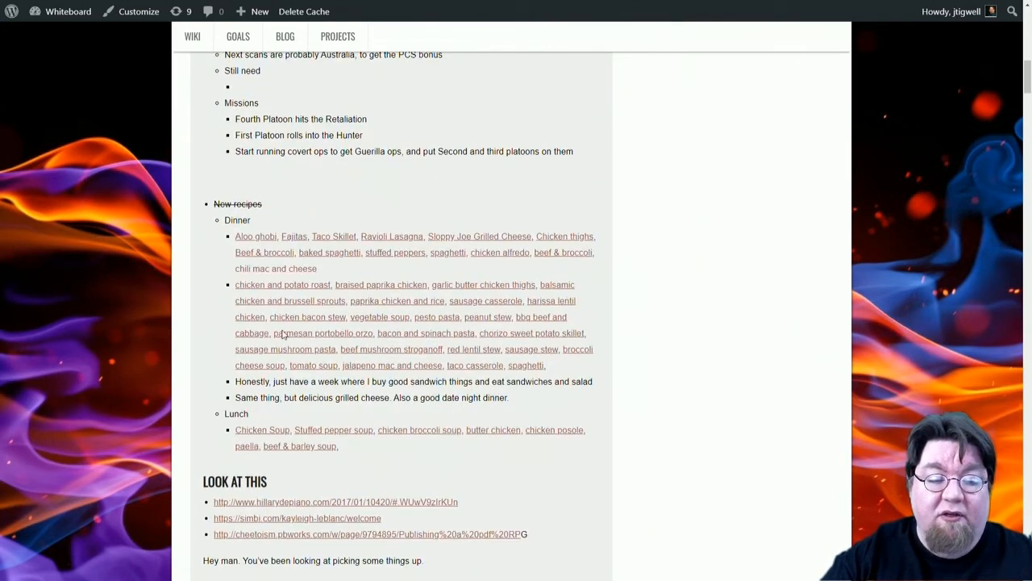
{"action": "scroll", "scroll_direction": "down", "scroll_amount": 3}
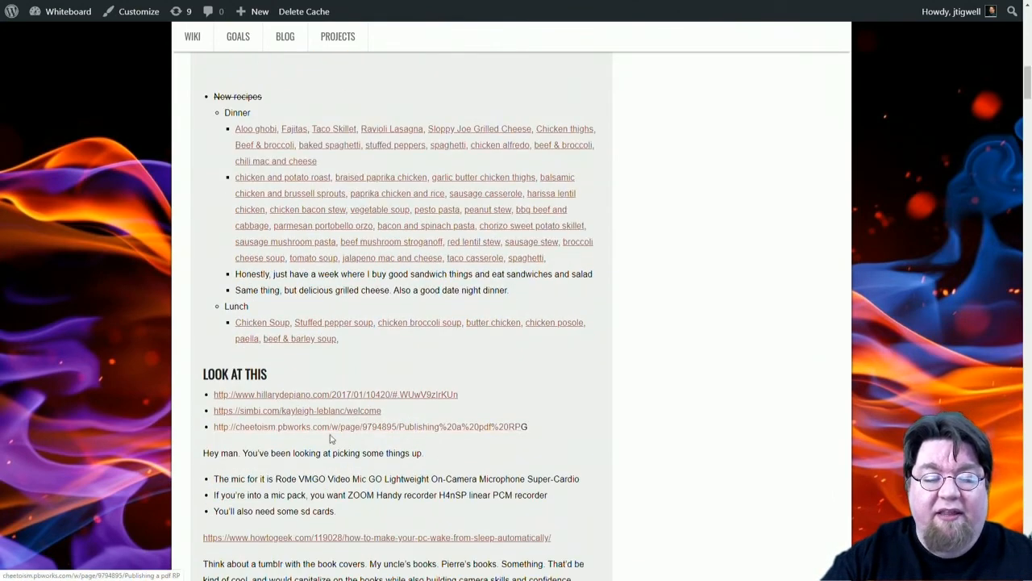
{"action": "left_click_drag", "start_coordinate": [214, 478], "coordinate": [270, 495]}
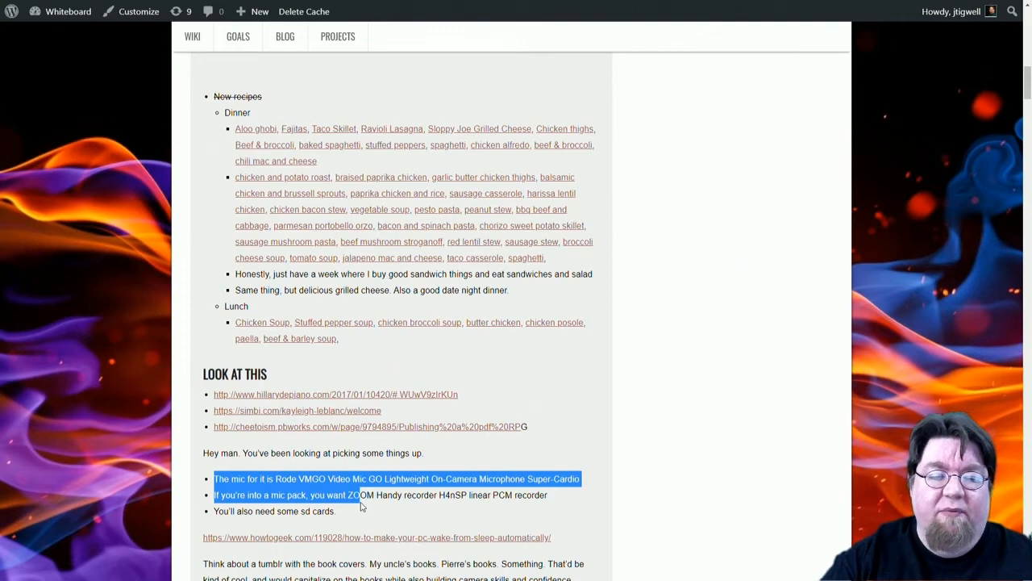
{"action": "scroll", "scroll_direction": "down", "scroll_amount": 3}
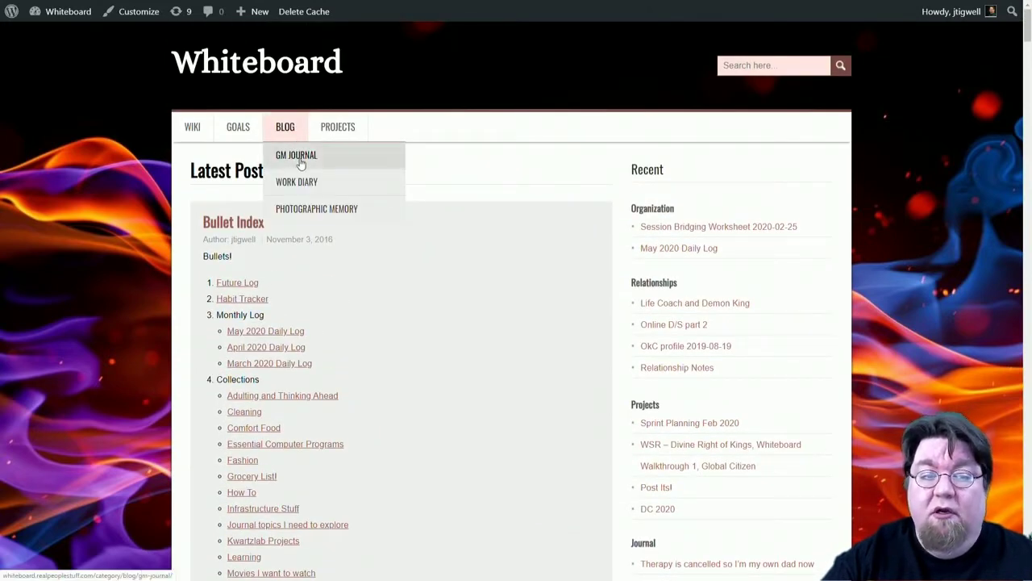
{"action": "mouse_move", "coordinate": [303, 182]}
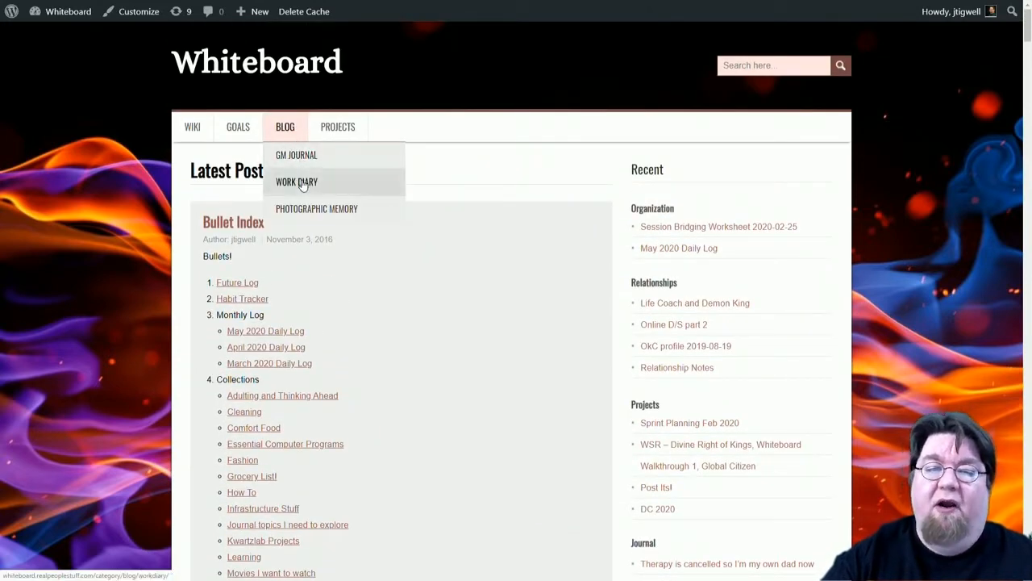
{"action": "mouse_move", "coordinate": [307, 209]}
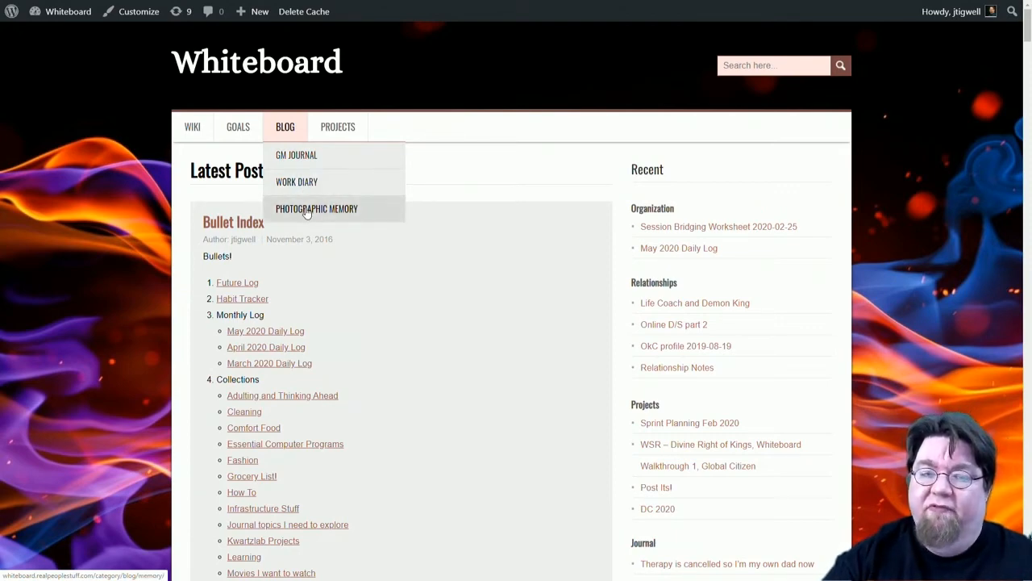
{"action": "mouse_move", "coordinate": [467, 208]}
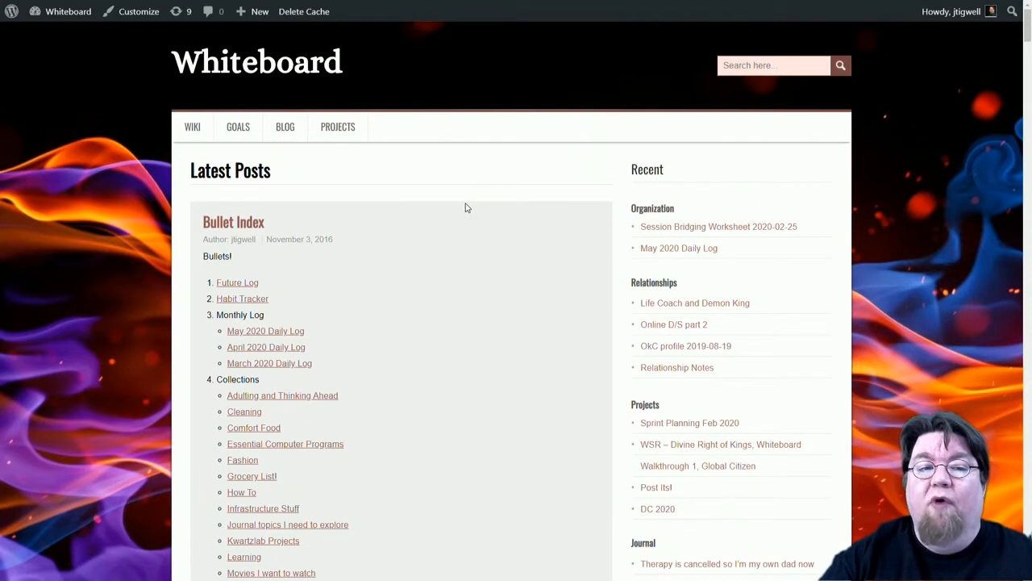
{"action": "mouse_move", "coordinate": [428, 202]}
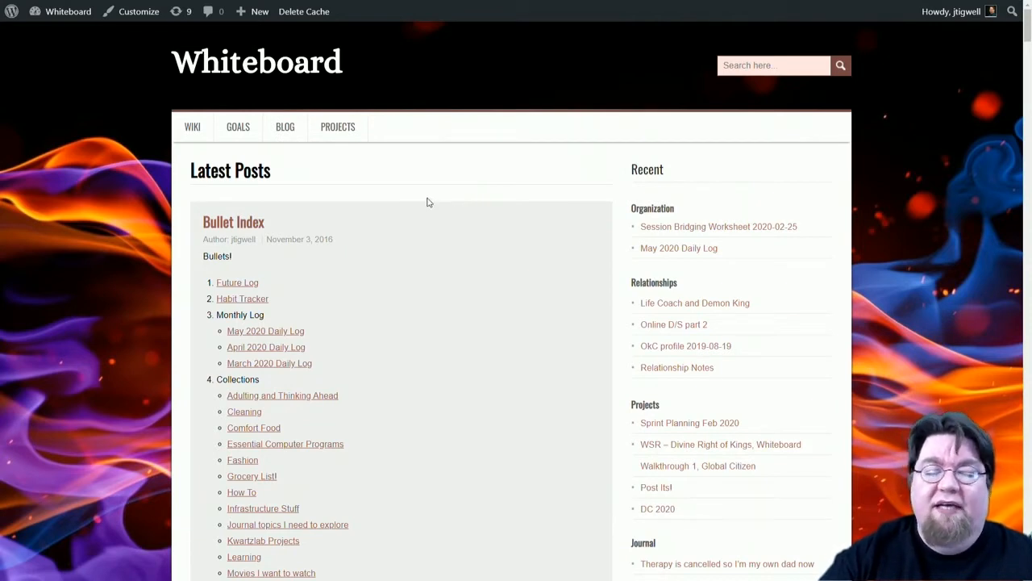
{"action": "mouse_move", "coordinate": [350, 198]}
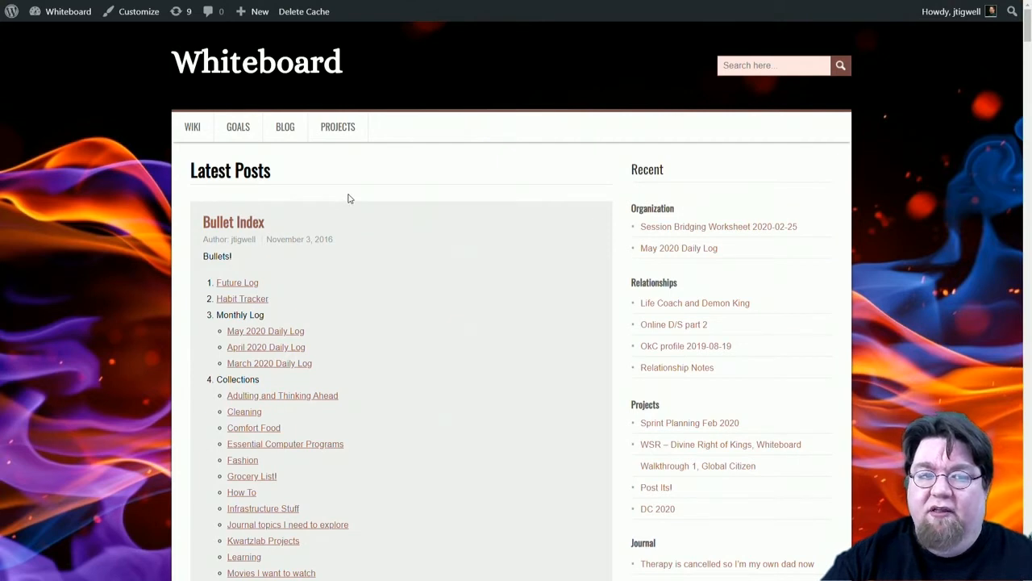
{"action": "mouse_move", "coordinate": [198, 153]}
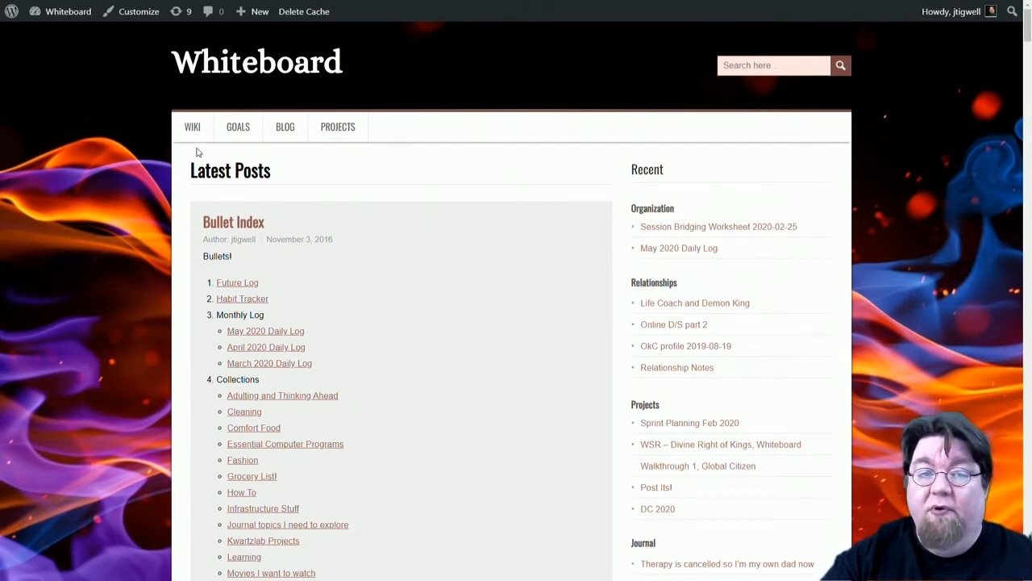
- Go to the WIKI section from the site's top navigation bar
{"action": "left_click", "coordinate": [193, 127]}
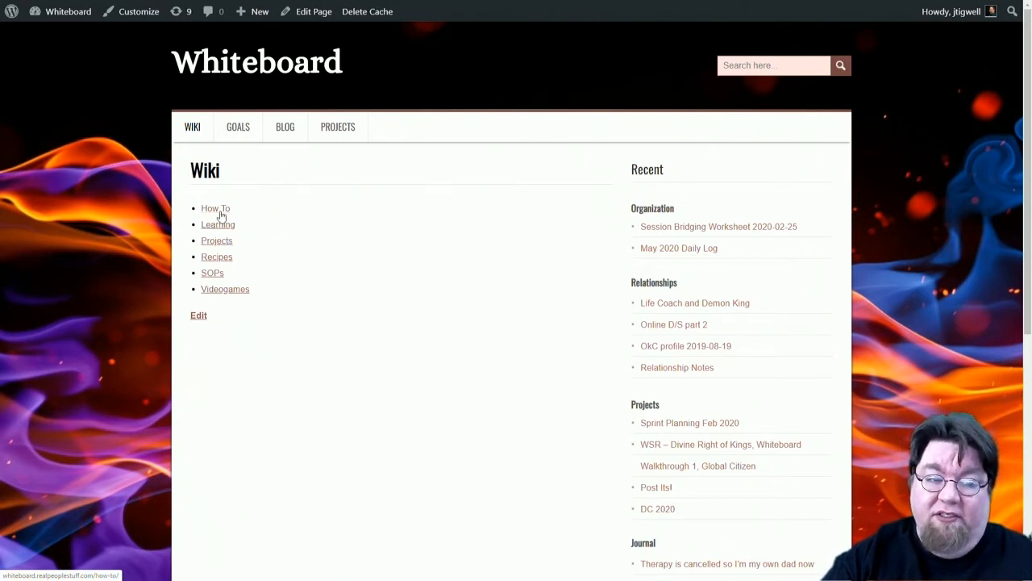
{"action": "mouse_move", "coordinate": [220, 213]}
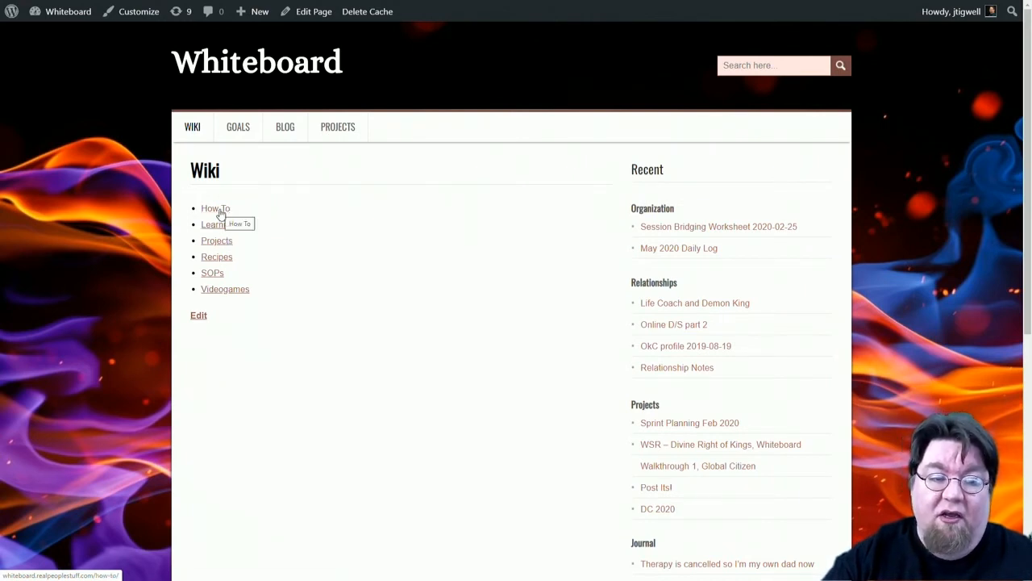
- View the How To wiki entry, then return via the Whiteboard site title
{"action": "left_click", "coordinate": [215, 208]}
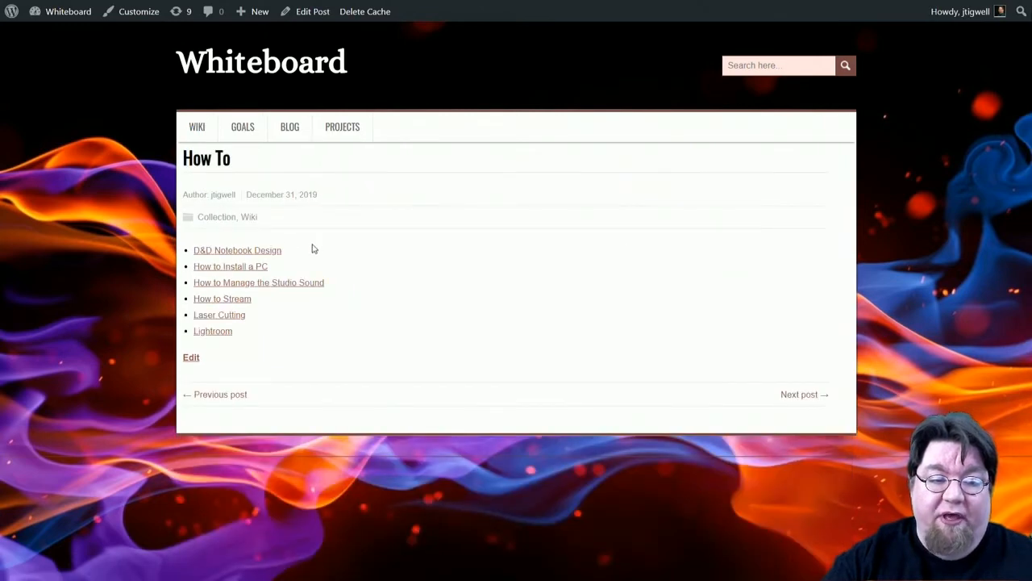
{"action": "left_click", "coordinate": [285, 126]}
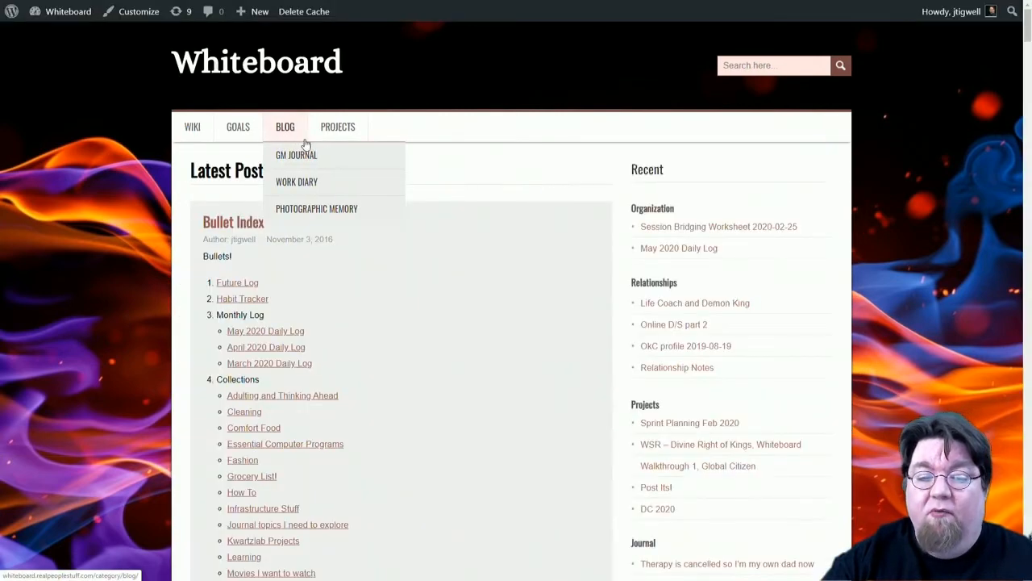
{"action": "mouse_move", "coordinate": [501, 192]}
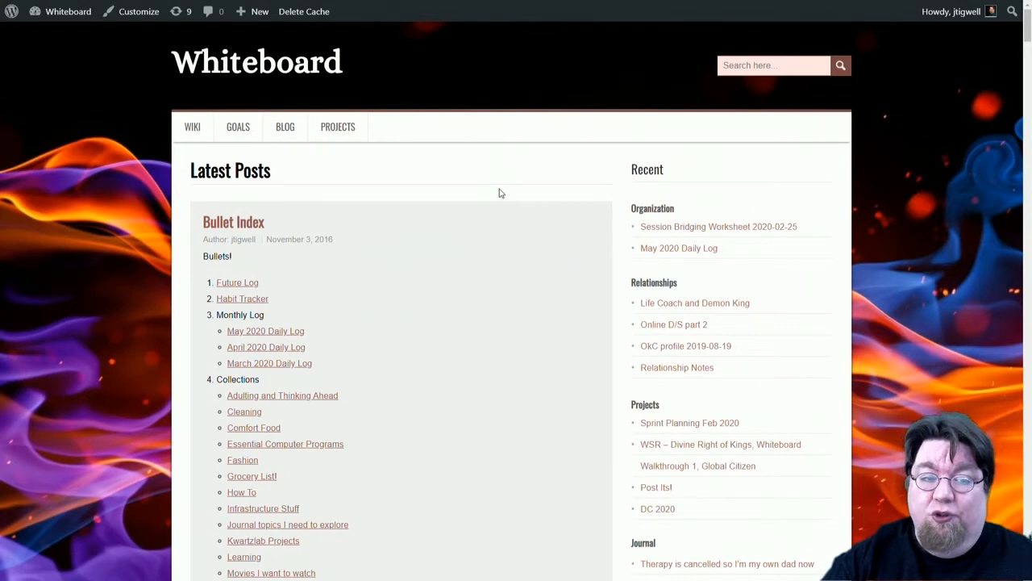
{"action": "mouse_move", "coordinate": [528, 176]}
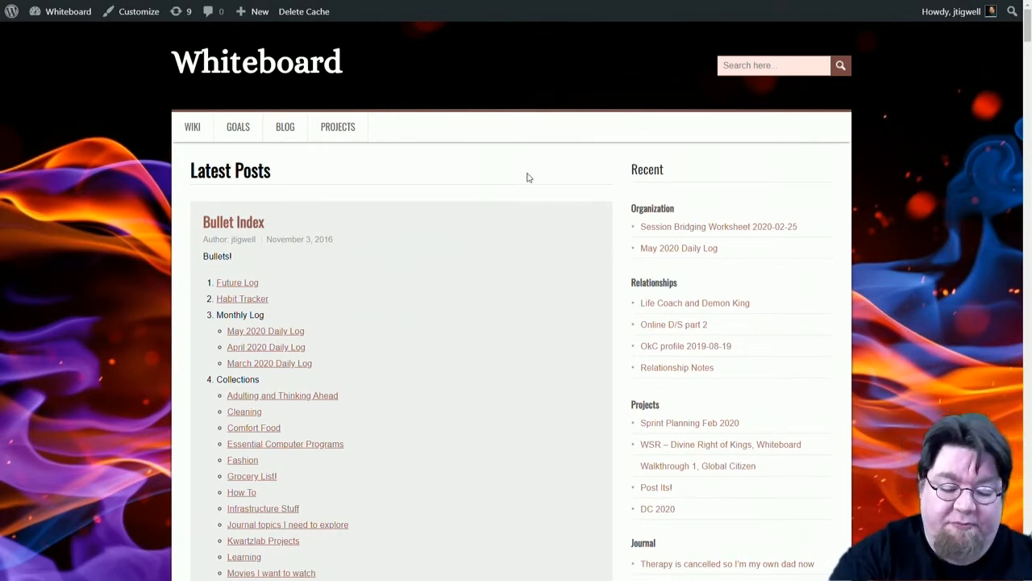
- Search the site for 'stuffed' and open the Stuffed Pepper Soup recipe post
{"action": "type", "text": "stuffed"}
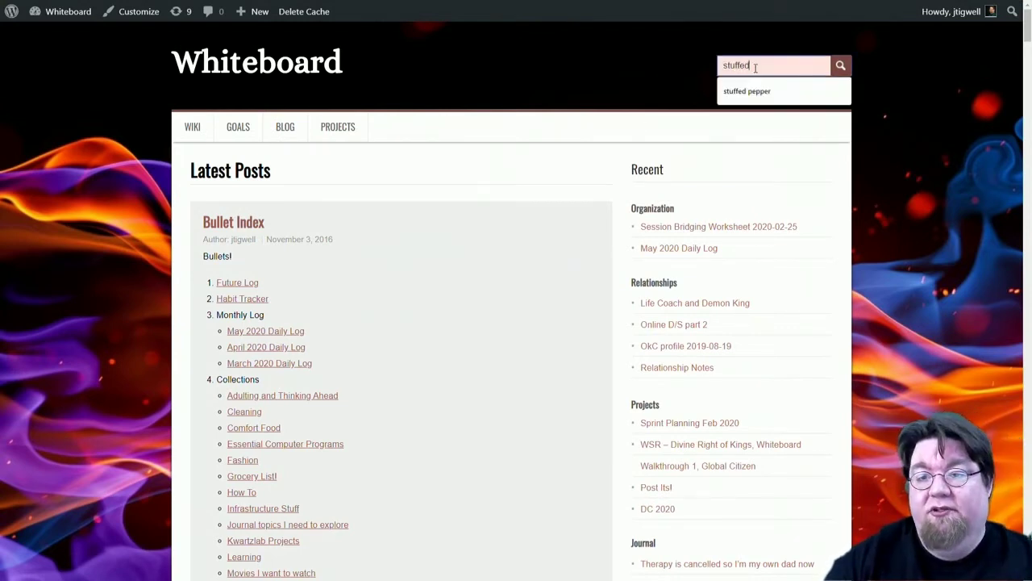
{"action": "left_click", "coordinate": [746, 90]}
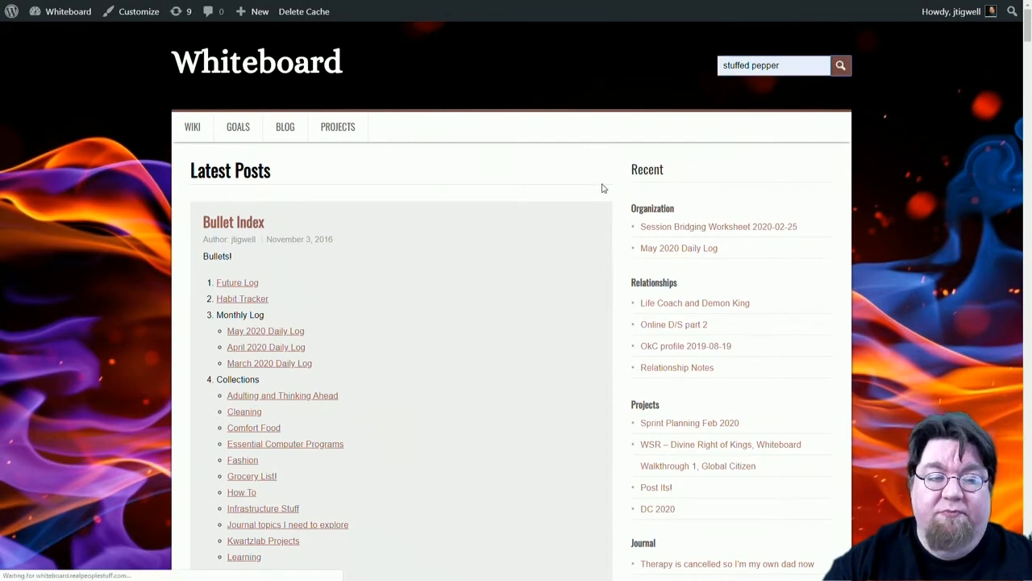
{"action": "left_click", "coordinate": [840, 65]}
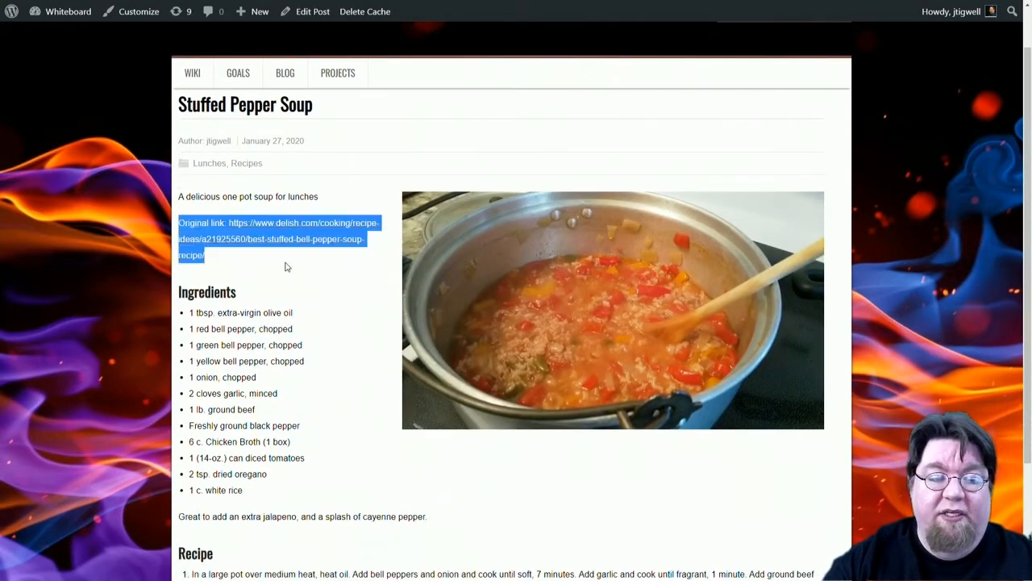
{"action": "scroll", "scroll_direction": "down", "scroll_amount": 3}
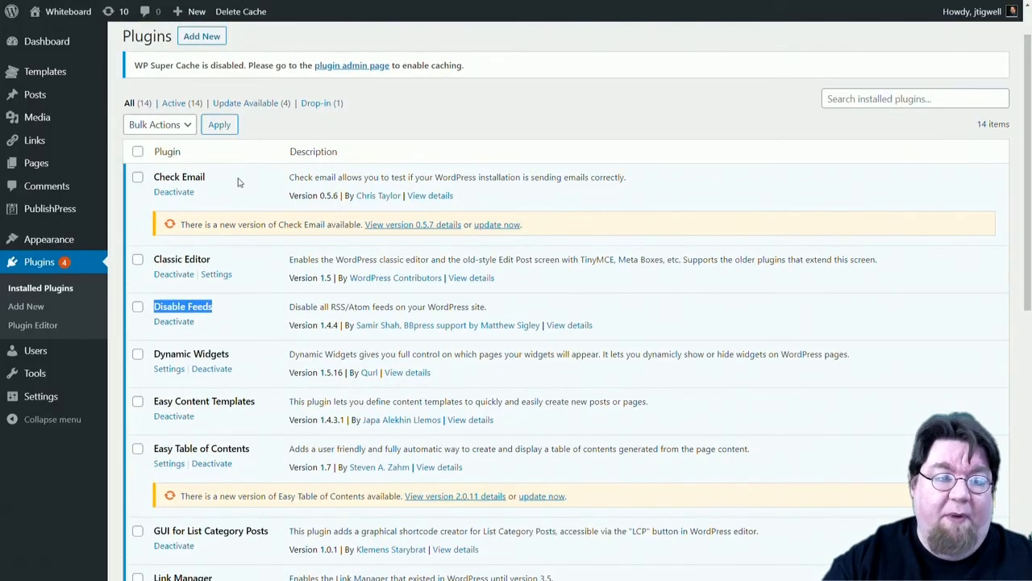
- Scroll the plugin list down through Disable Feeds, My Private Site and PublishPress, then back up
{"action": "scroll", "scroll_direction": "down", "scroll_amount": 3}
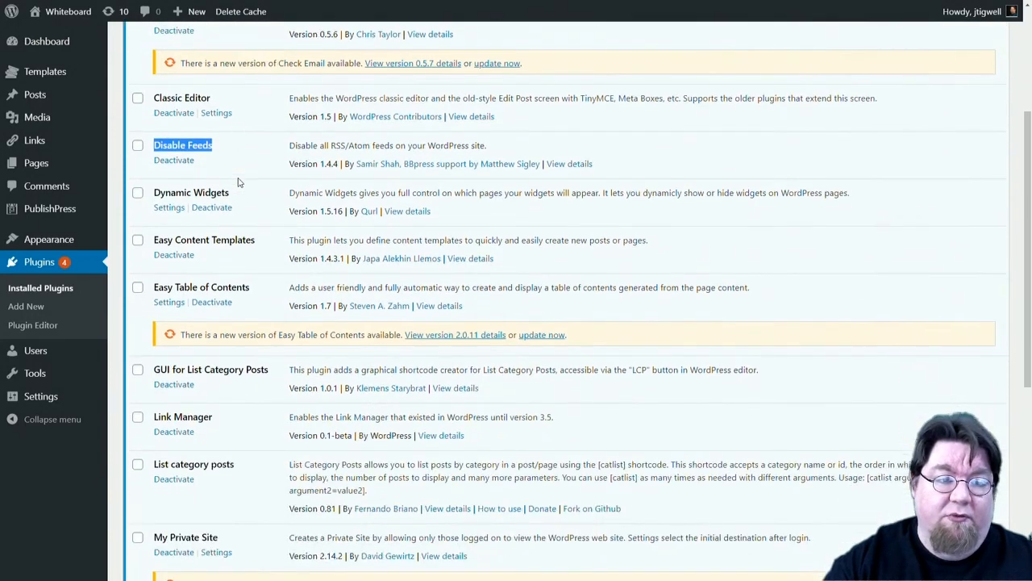
{"action": "scroll", "scroll_direction": "down", "scroll_amount": 3}
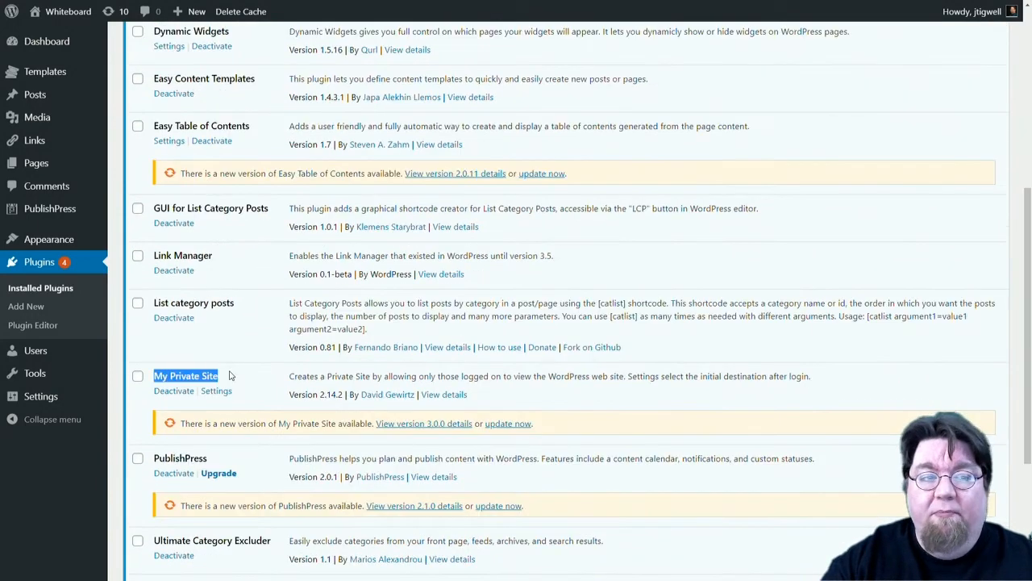
{"action": "mouse_move", "coordinate": [236, 377]}
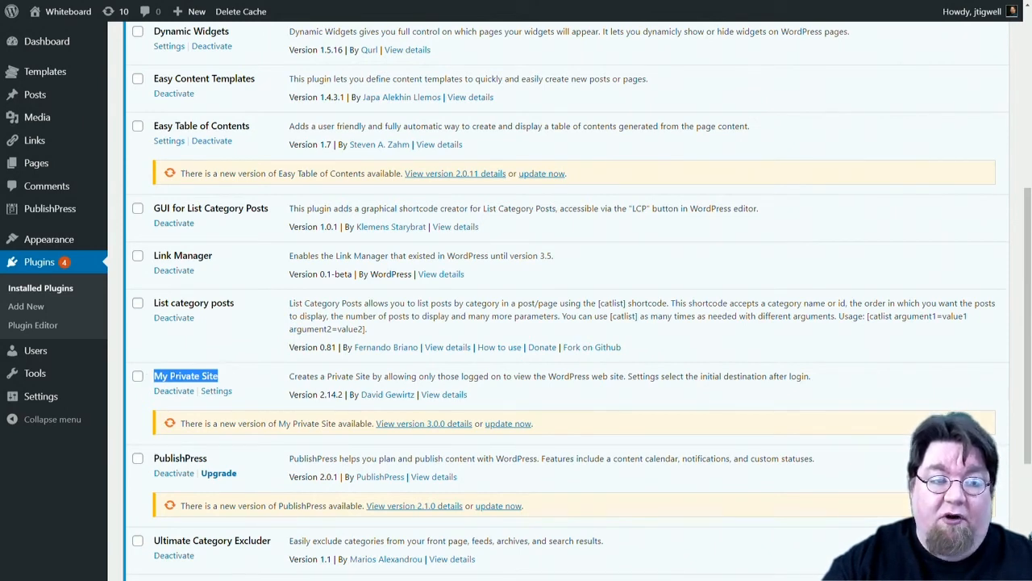
{"action": "scroll", "scroll_direction": "up", "scroll_amount": 3}
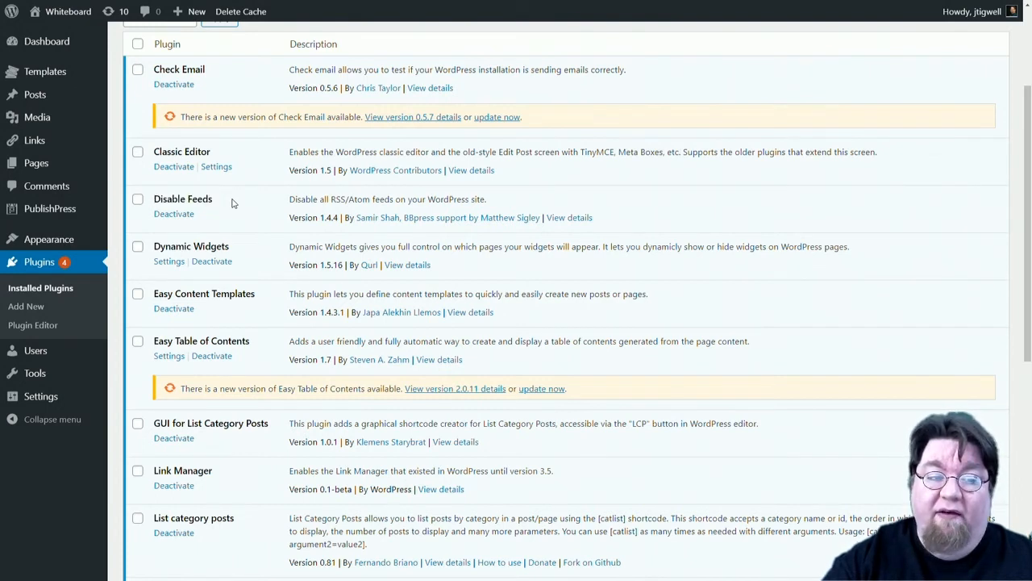
{"action": "scroll", "scroll_direction": "down", "scroll_amount": 3}
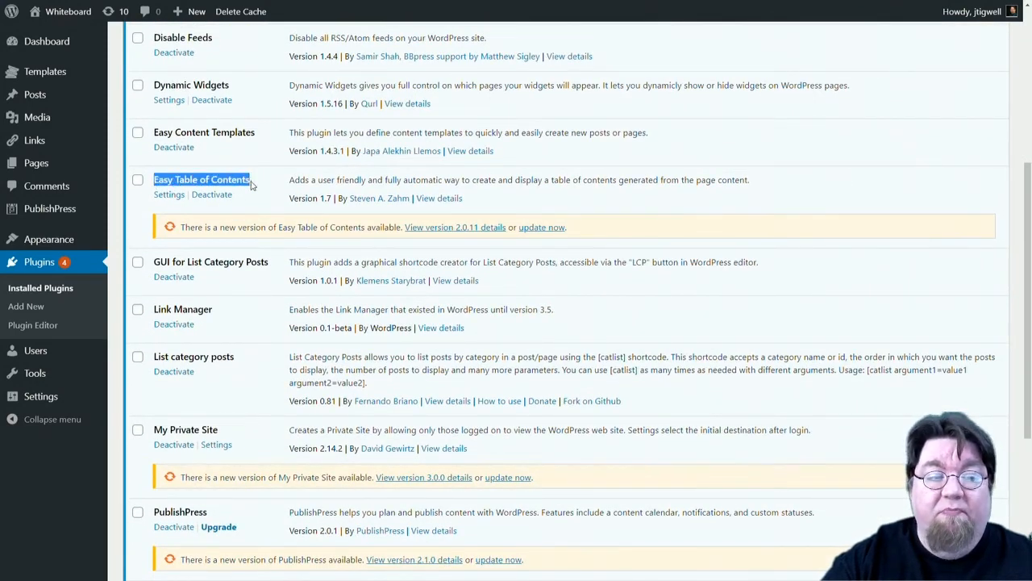
{"action": "scroll", "scroll_direction": "down", "scroll_amount": 3}
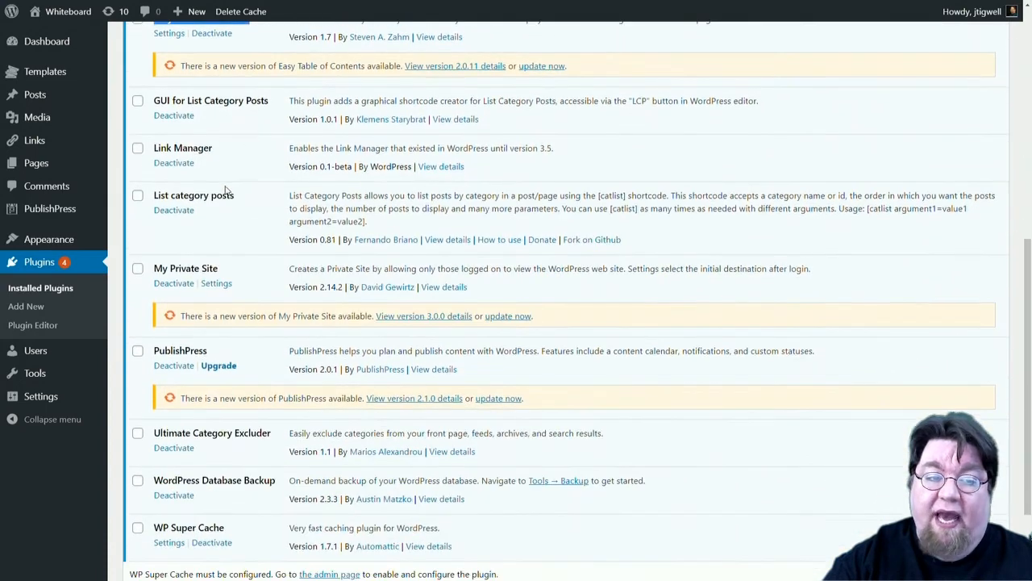
{"action": "double_click", "coordinate": [181, 195]}
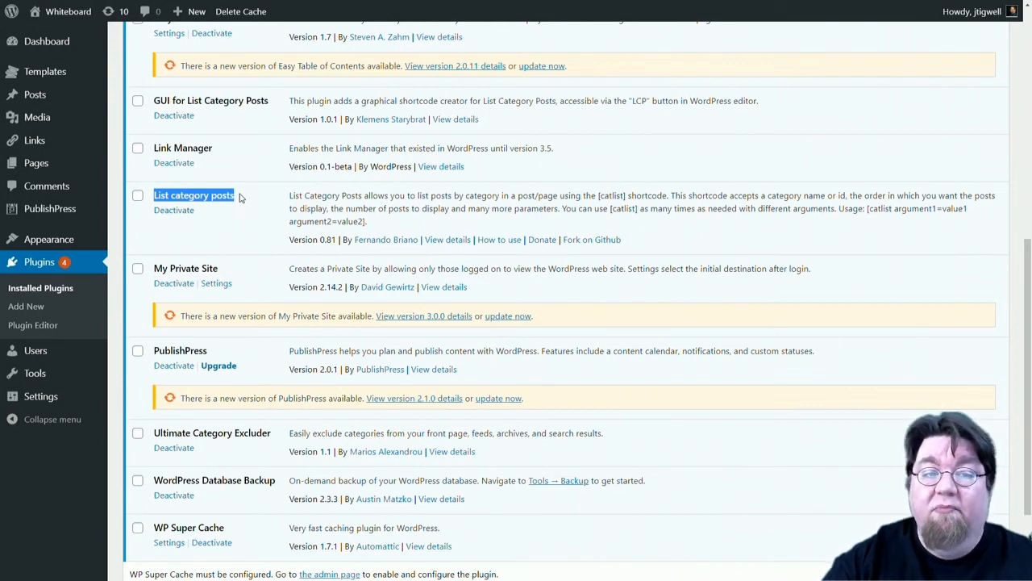
{"action": "scroll", "scroll_direction": "down", "scroll_amount": 3}
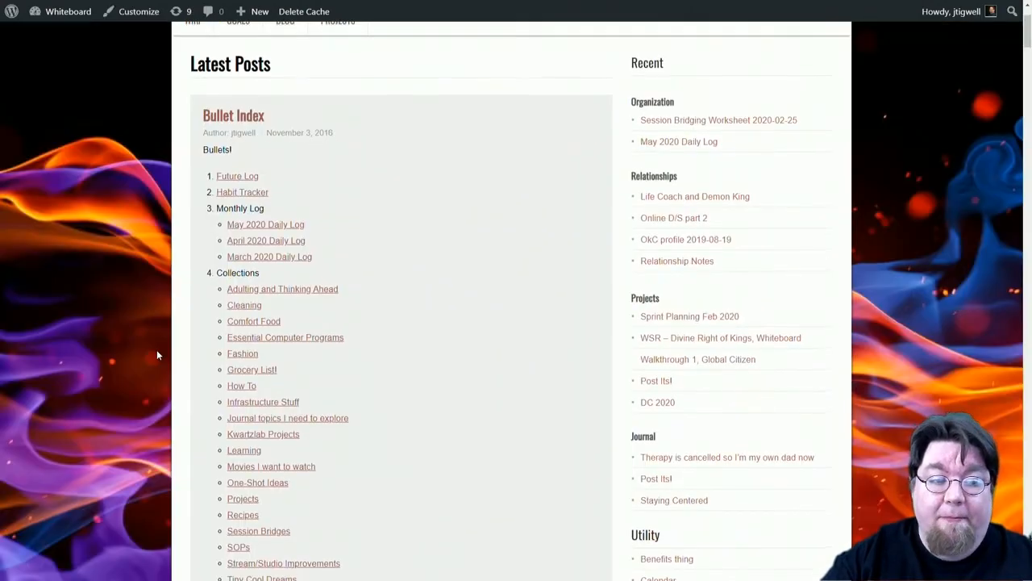
- Scroll the Bullet Index post down to Writing Ideas and the Utility and Logins links
{"action": "scroll", "scroll_direction": "up", "scroll_amount": 3}
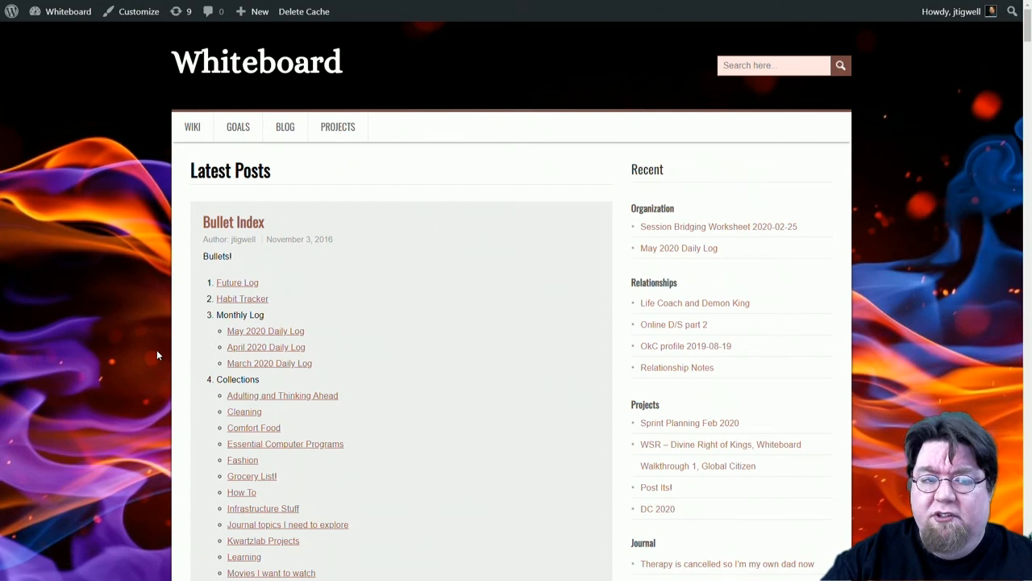
{"action": "scroll", "scroll_direction": "down", "scroll_amount": 3}
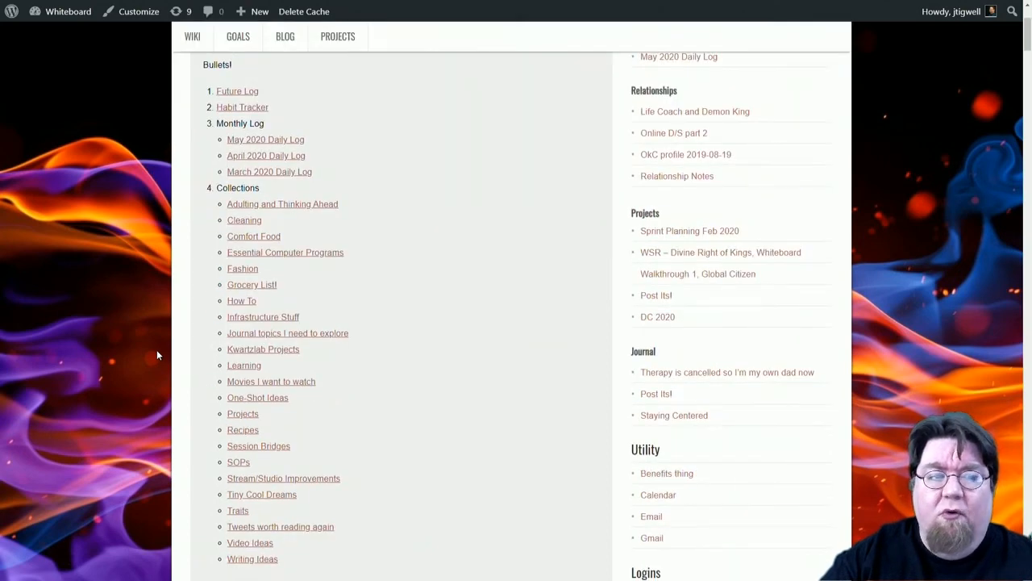
{"action": "scroll", "scroll_direction": "down", "scroll_amount": 3}
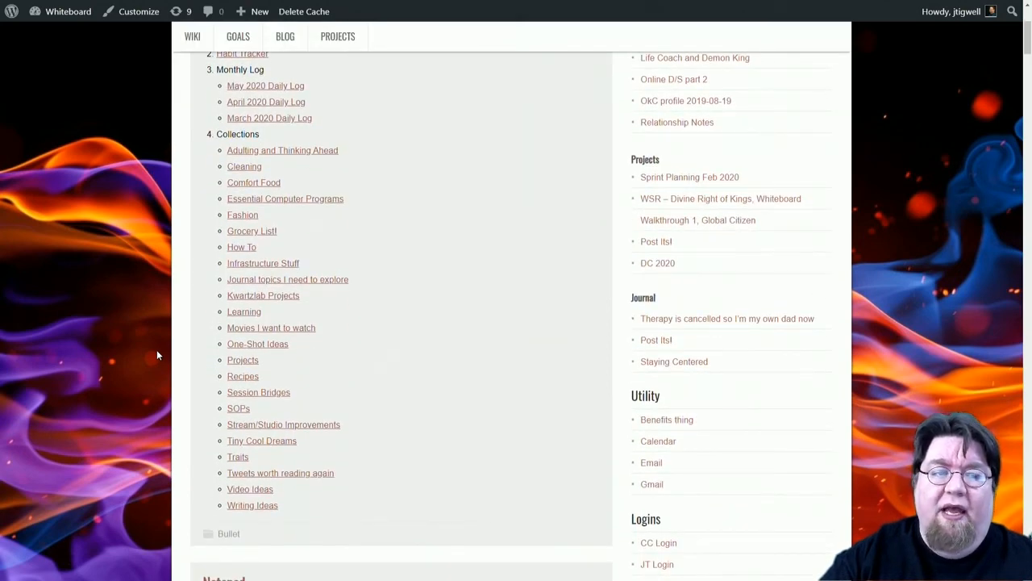